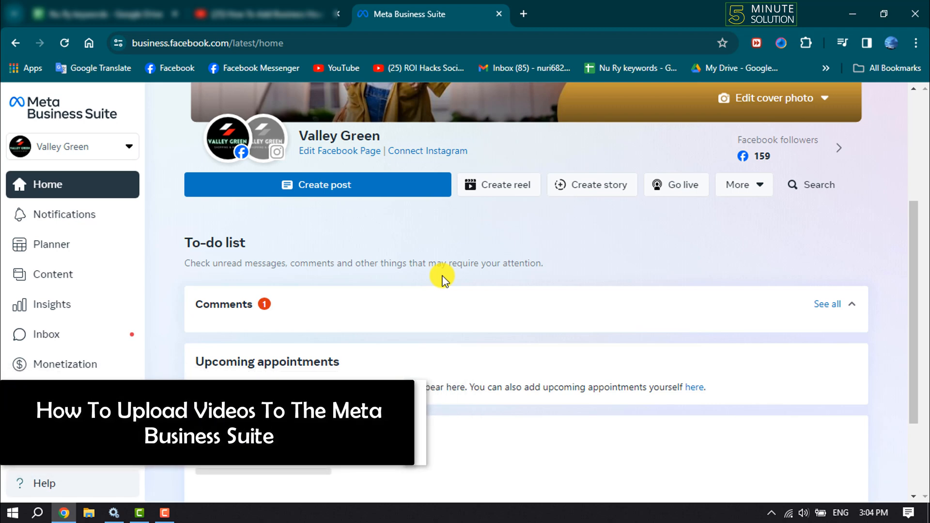
- Begin a new Valley Green post and choose to upload a video from the desktop
{"action": "scroll", "scroll_direction": "down", "scroll_amount": 3}
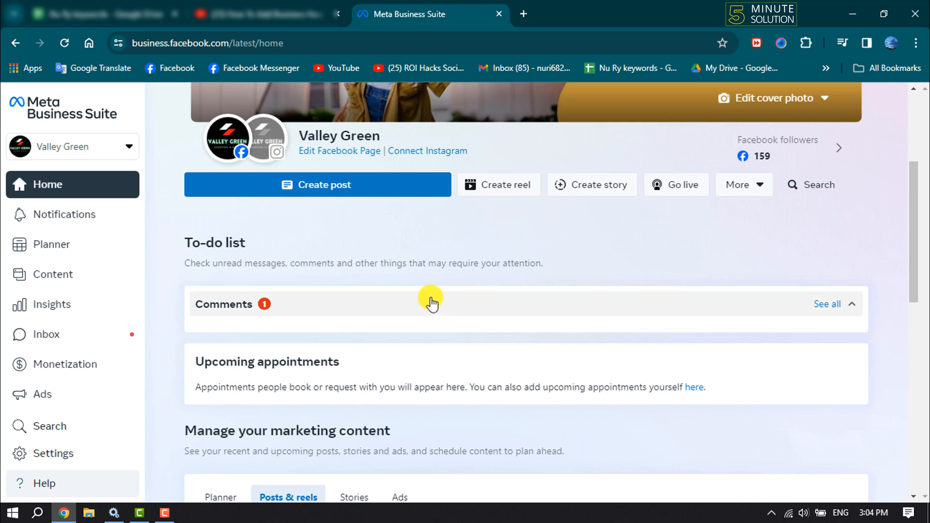
{"action": "mouse_move", "coordinate": [245, 57]}
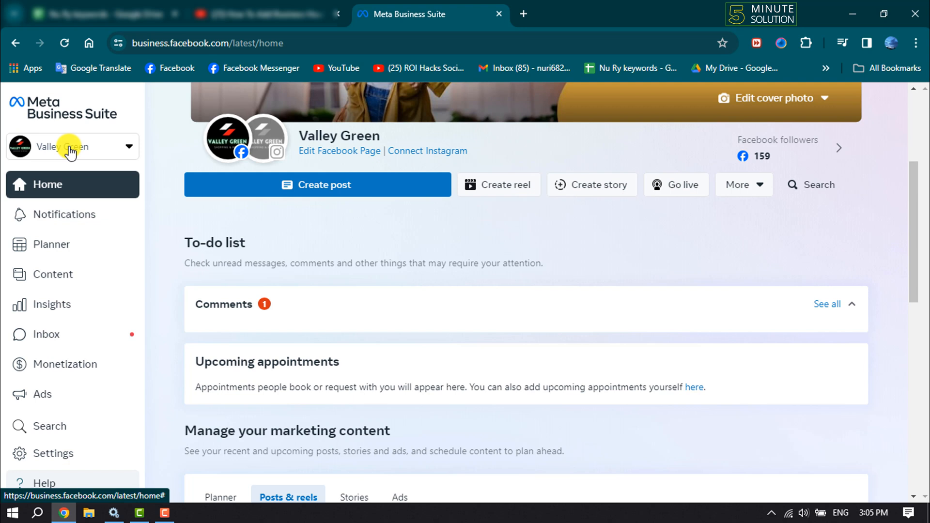
{"action": "mouse_move", "coordinate": [509, 228]}
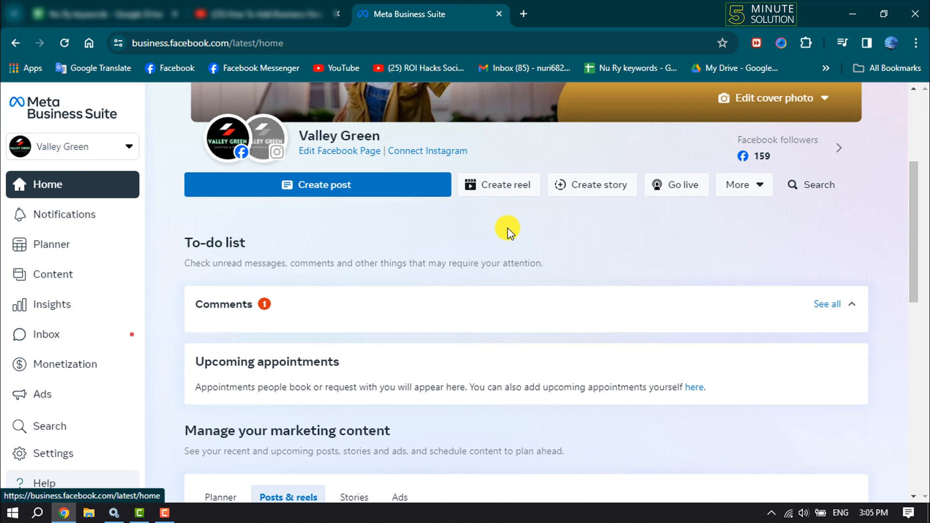
{"action": "mouse_move", "coordinate": [507, 189]}
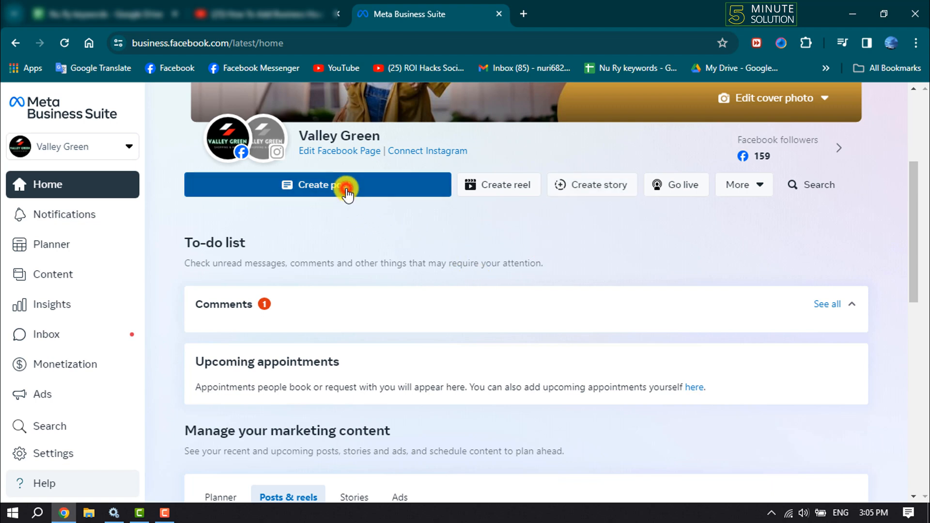
{"action": "left_click", "coordinate": [318, 184]}
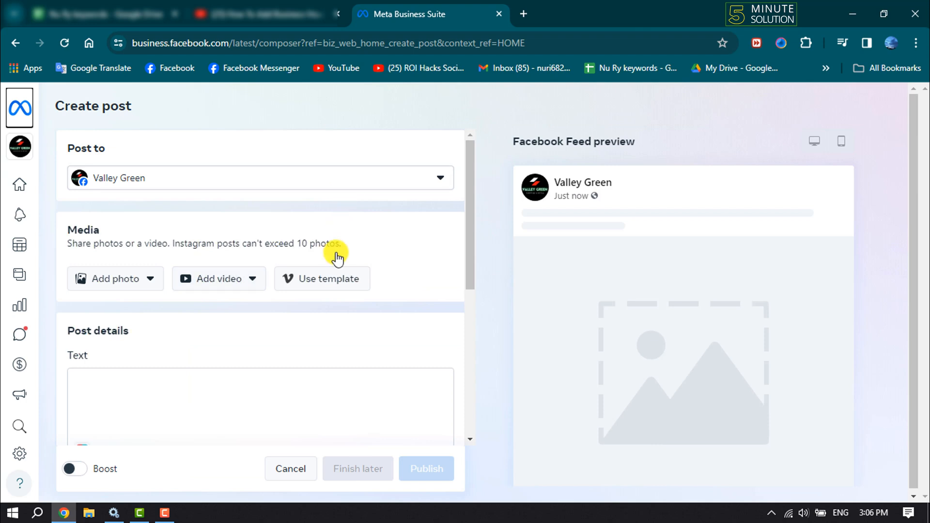
{"action": "scroll", "scroll_direction": "down", "scroll_amount": 3}
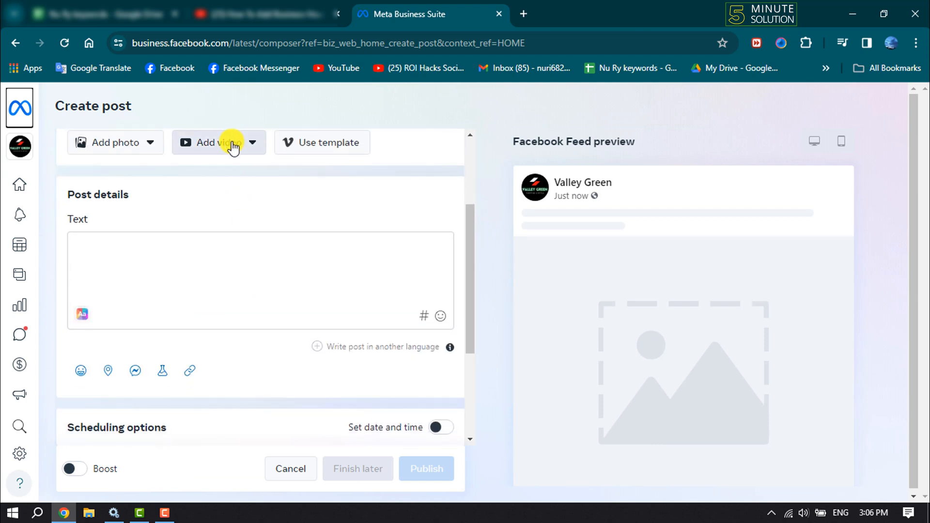
{"action": "left_click", "coordinate": [218, 143]}
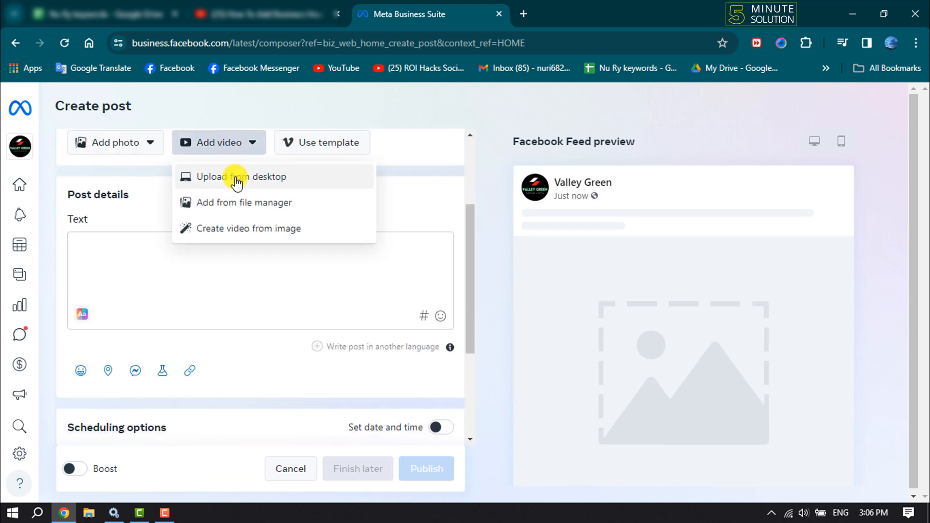
{"action": "mouse_move", "coordinate": [256, 180]}
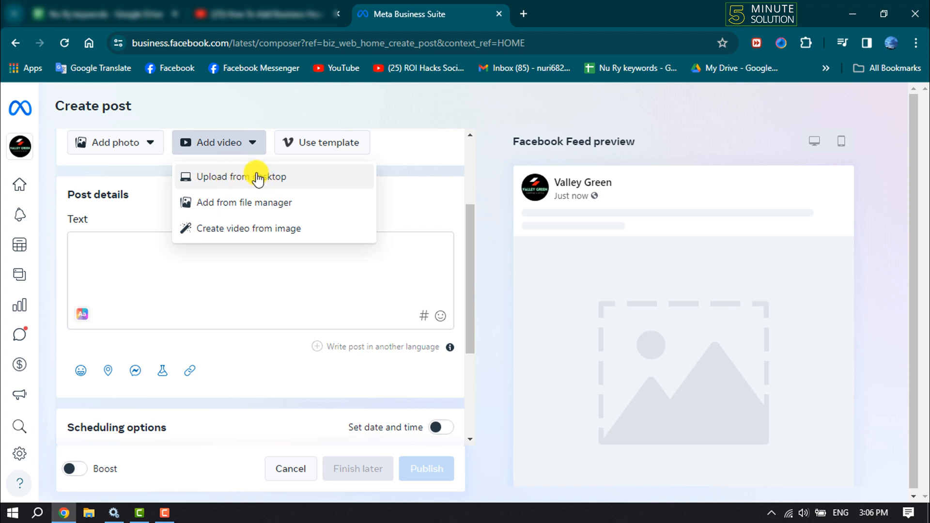
{"action": "mouse_move", "coordinate": [230, 209]}
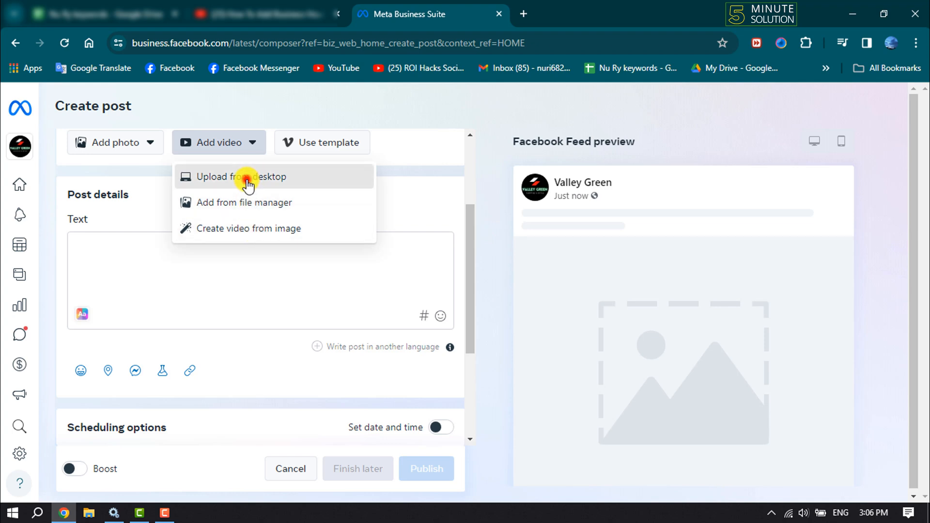
{"action": "left_click", "coordinate": [242, 176]}
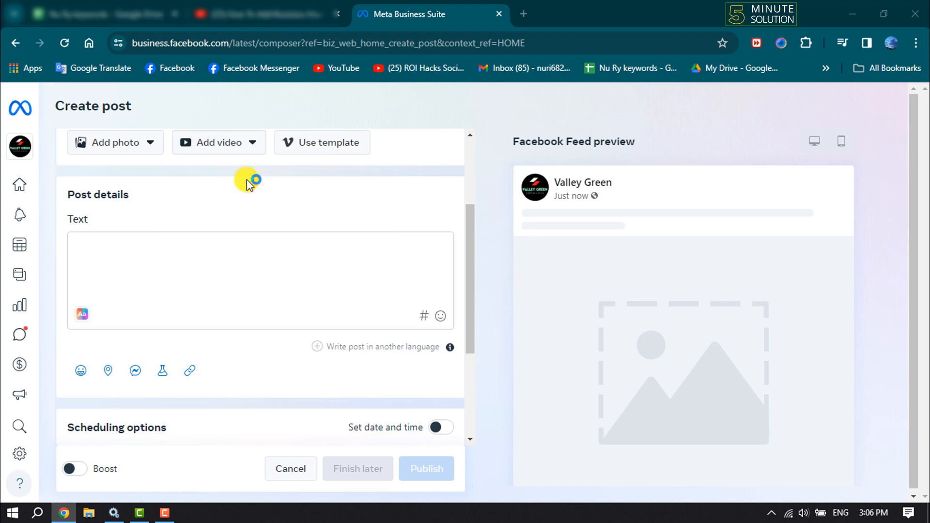
- Select the video file and let it upload fully into the reel composer
{"action": "left_click", "coordinate": [210, 142]}
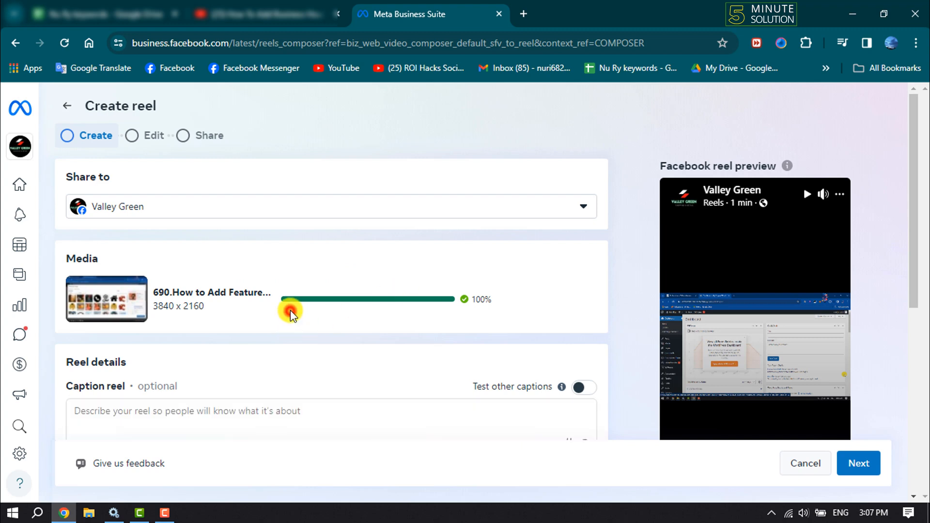
{"action": "scroll", "scroll_direction": "down", "scroll_amount": 3}
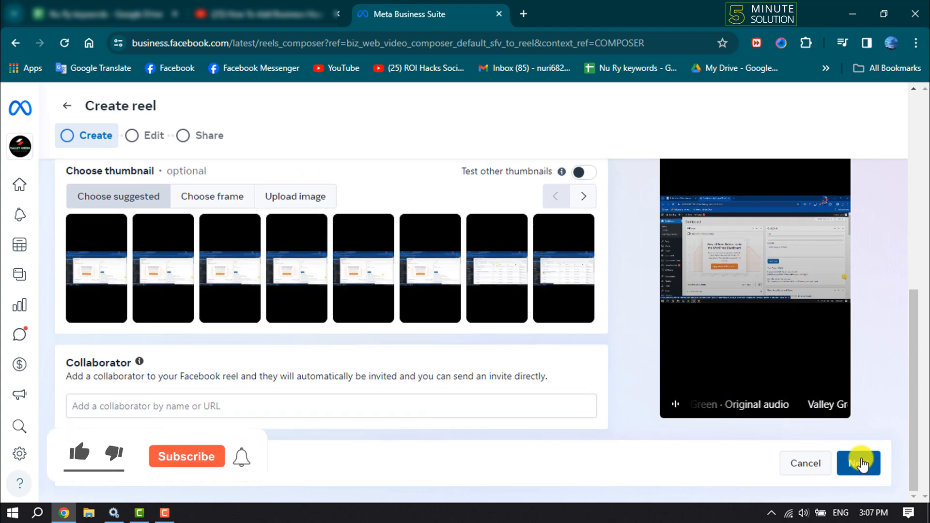
- Move through the Edit step, reviewing audio options, and continue to the Share step
{"action": "left_click", "coordinate": [859, 463]}
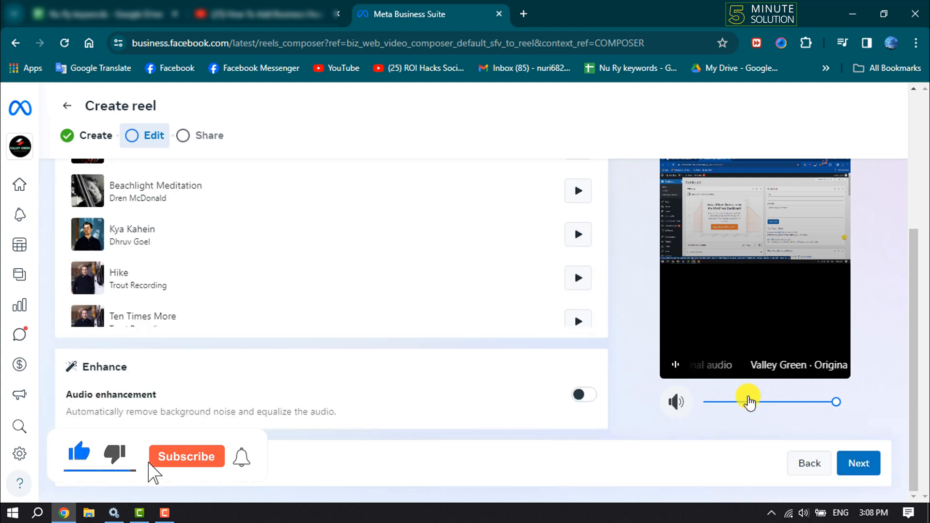
{"action": "left_click", "coordinate": [186, 457]}
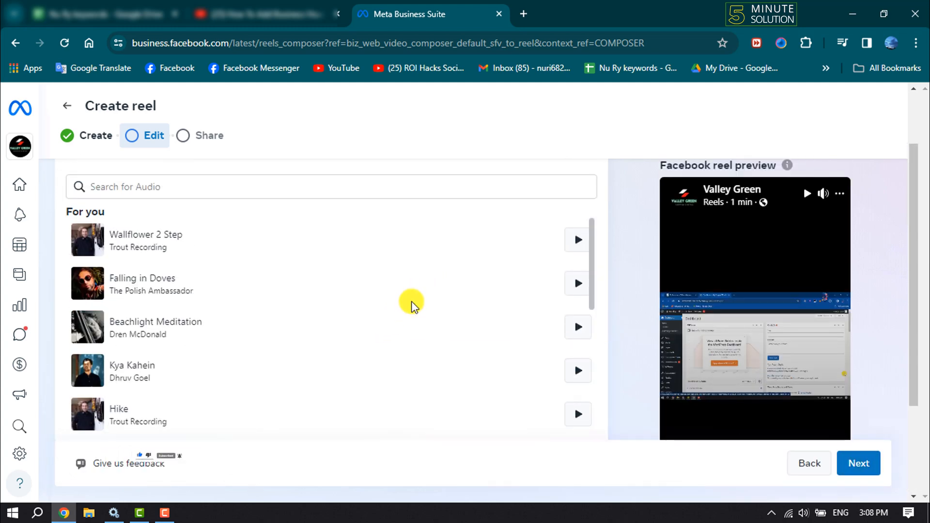
{"action": "scroll", "scroll_direction": "down", "scroll_amount": 3}
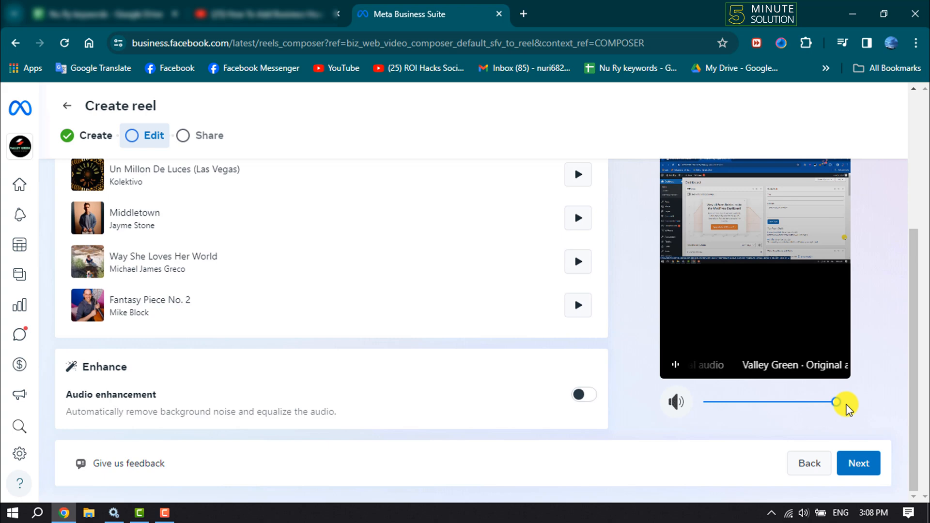
{"action": "left_click", "coordinate": [857, 463]}
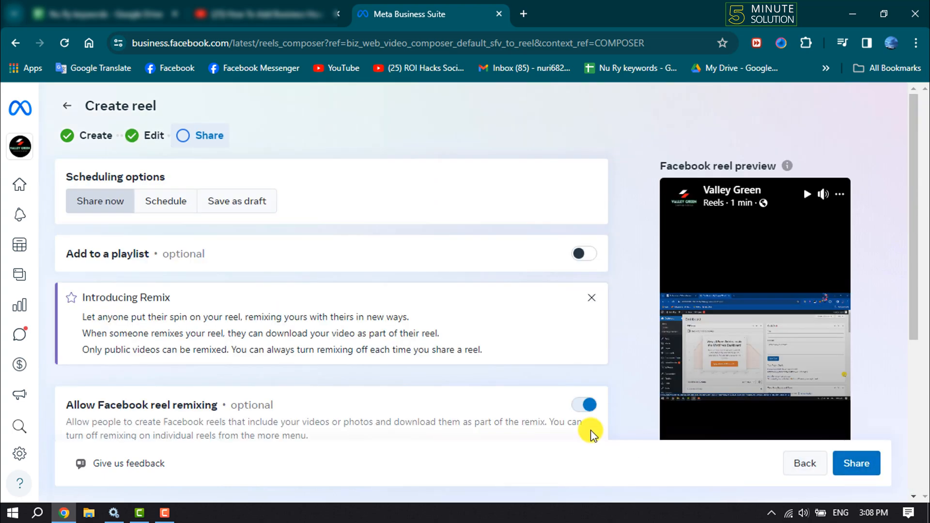
{"action": "mouse_move", "coordinate": [255, 268]}
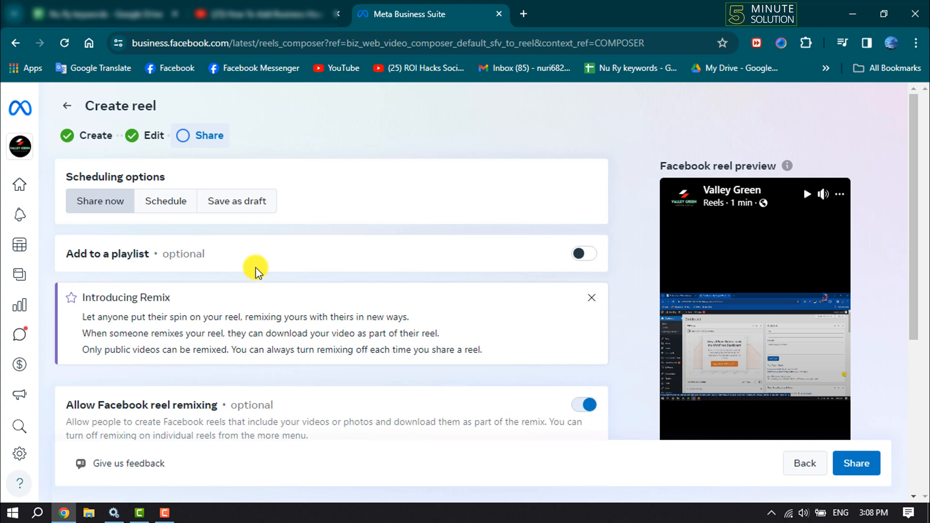
{"action": "mouse_move", "coordinate": [237, 202]}
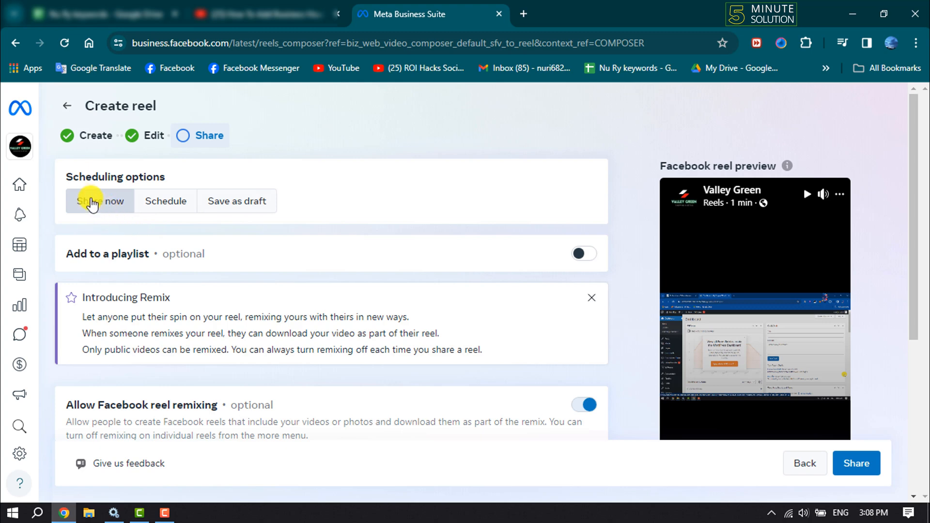
{"action": "scroll", "scroll_direction": "down", "scroll_amount": 3}
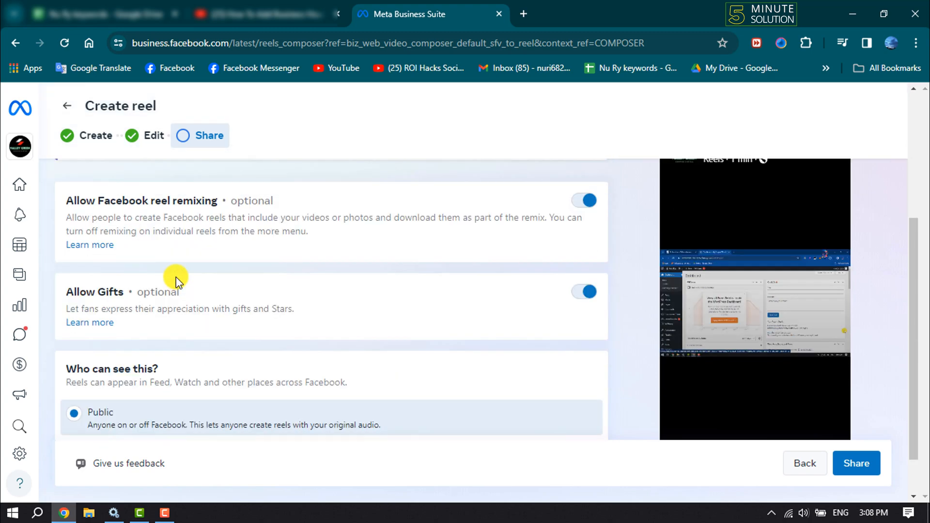
{"action": "scroll", "scroll_direction": "down", "scroll_amount": 3}
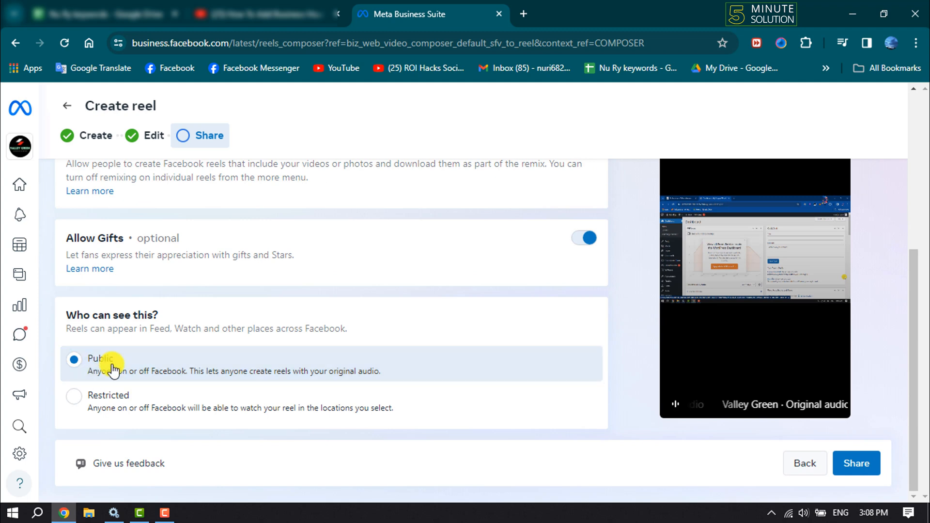